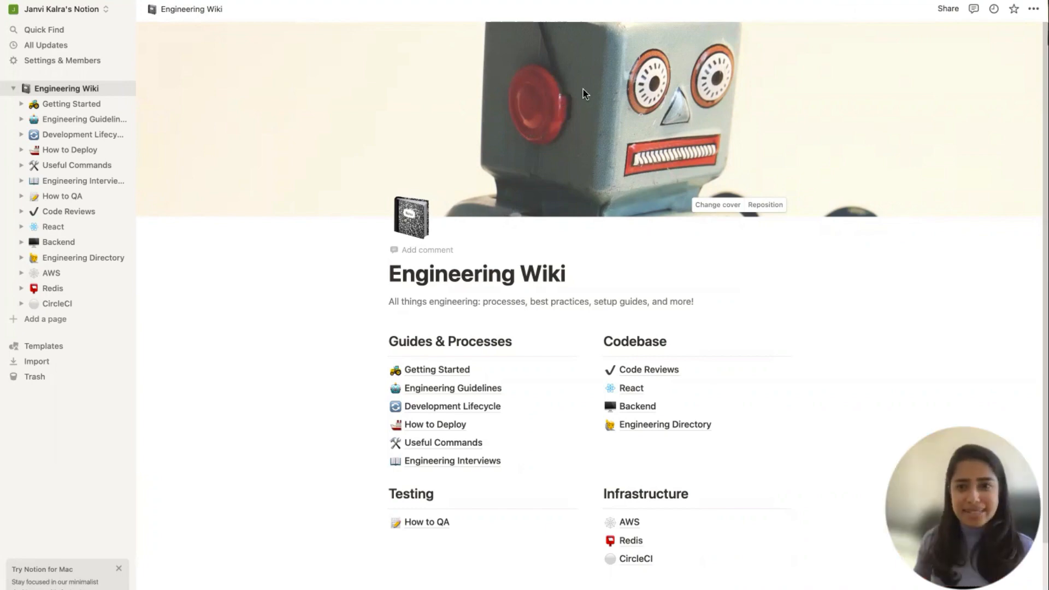
Export the wiki as HTML with Everything and Include subpages on, then dismiss the confirmation.
click(1033, 10)
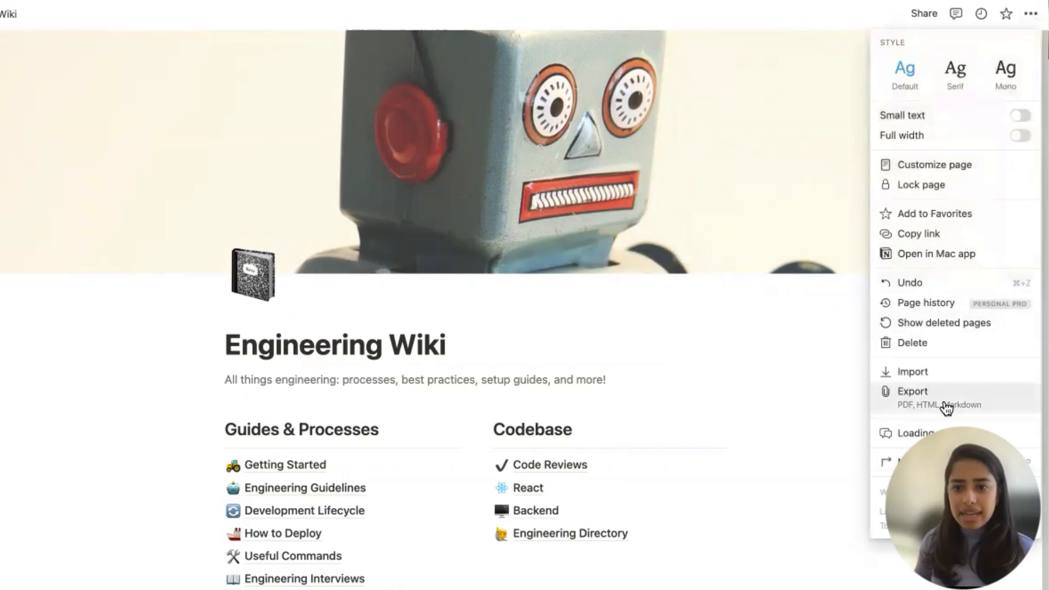
click(912, 391)
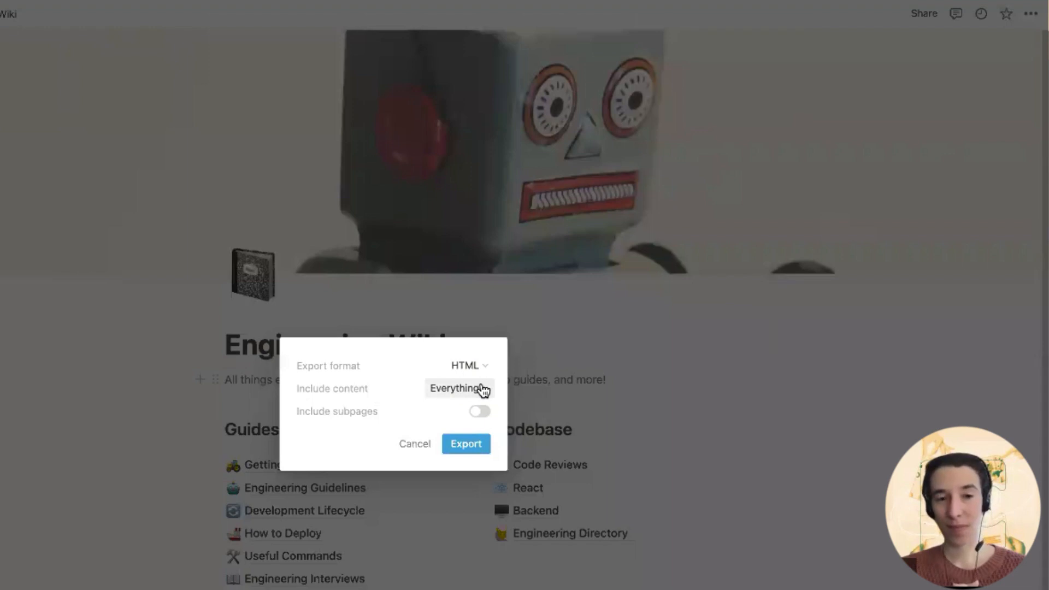
click(479, 411)
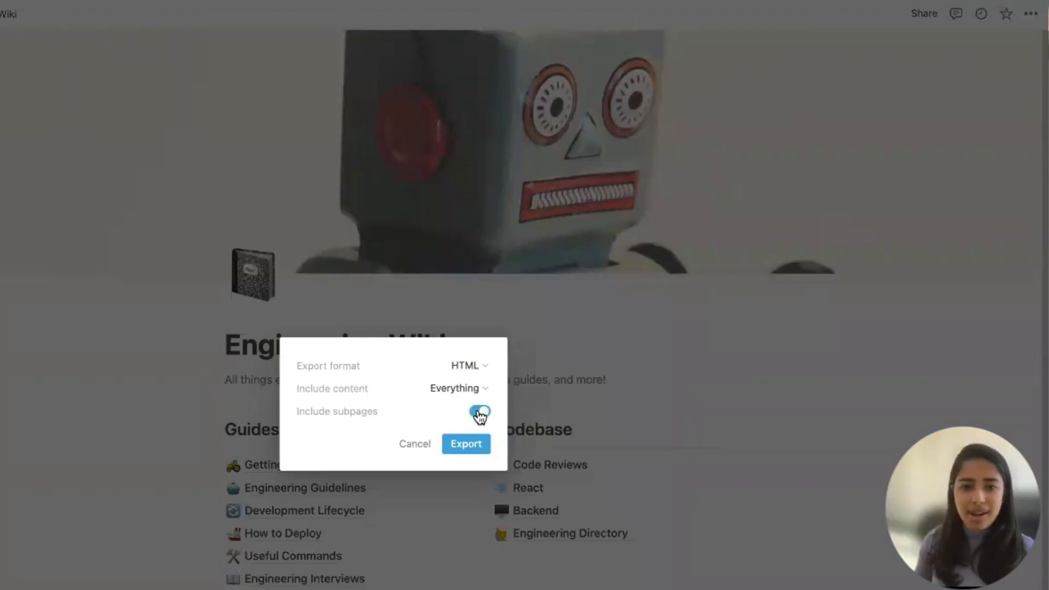
click(479, 412)
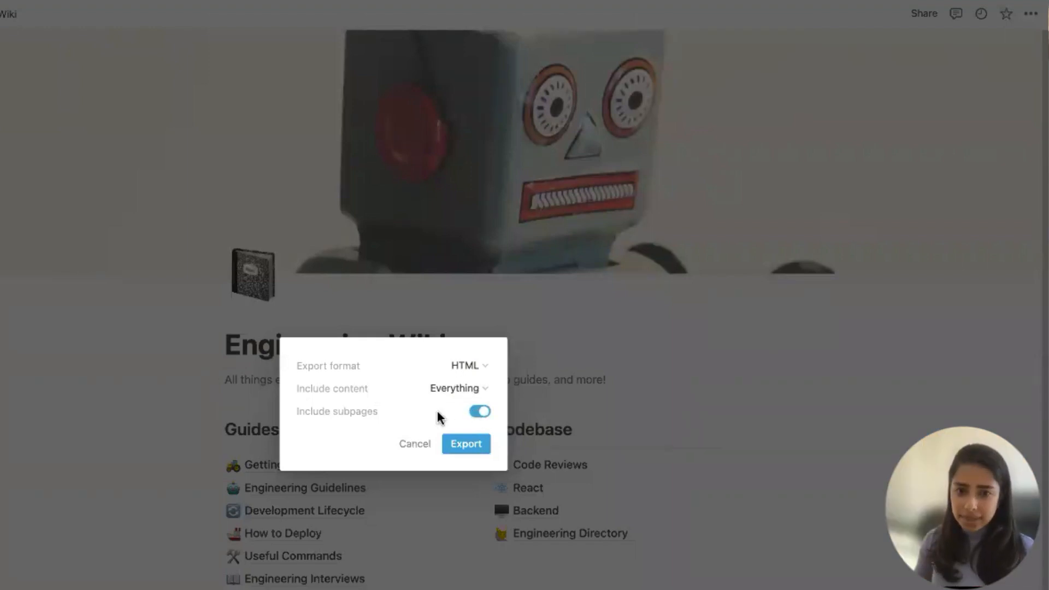
click(465, 444)
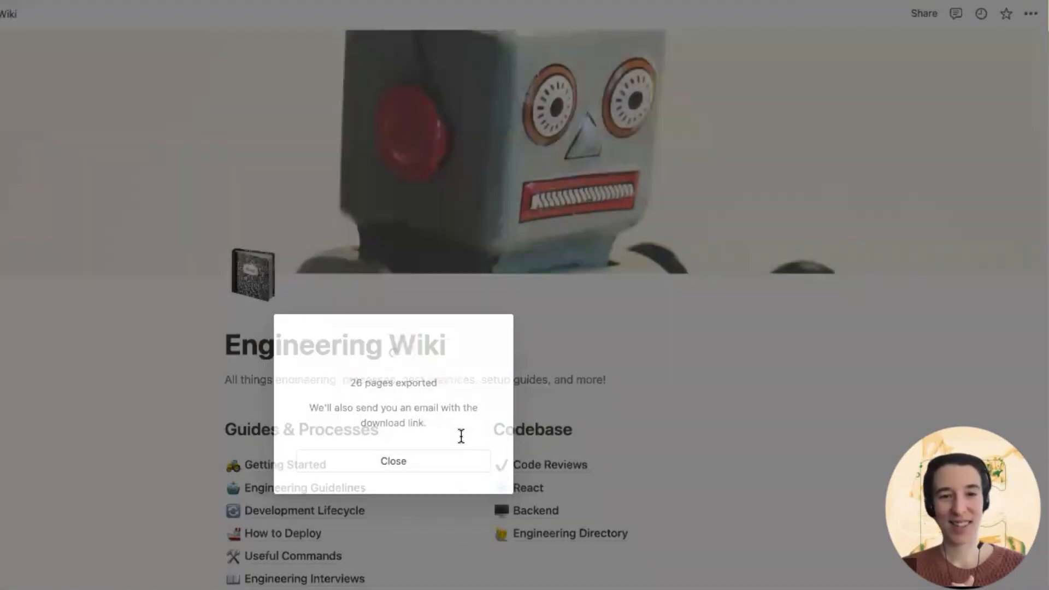
click(392, 461)
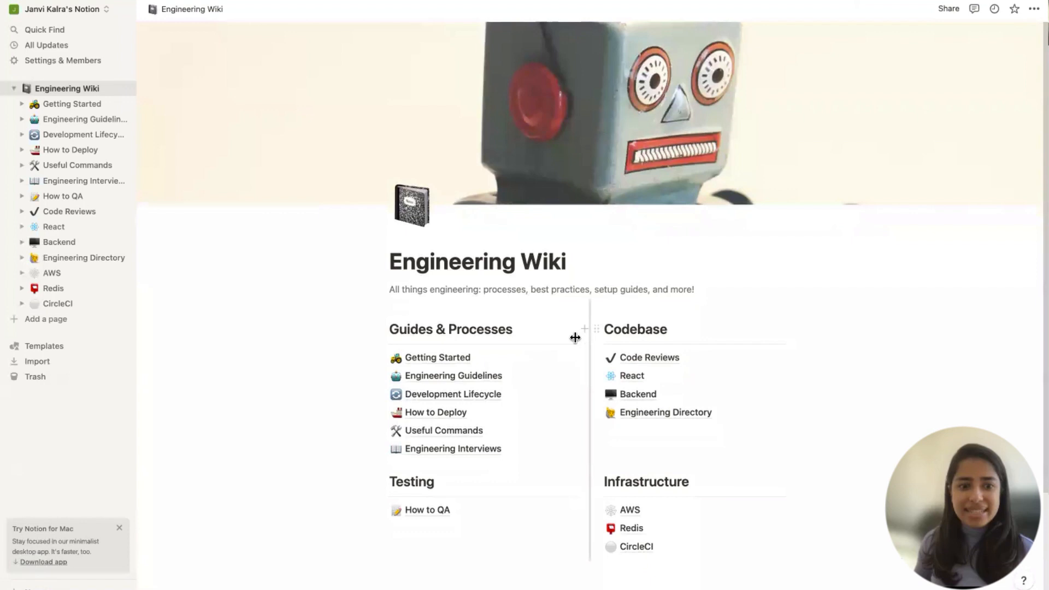
mouse_move(576, 328)
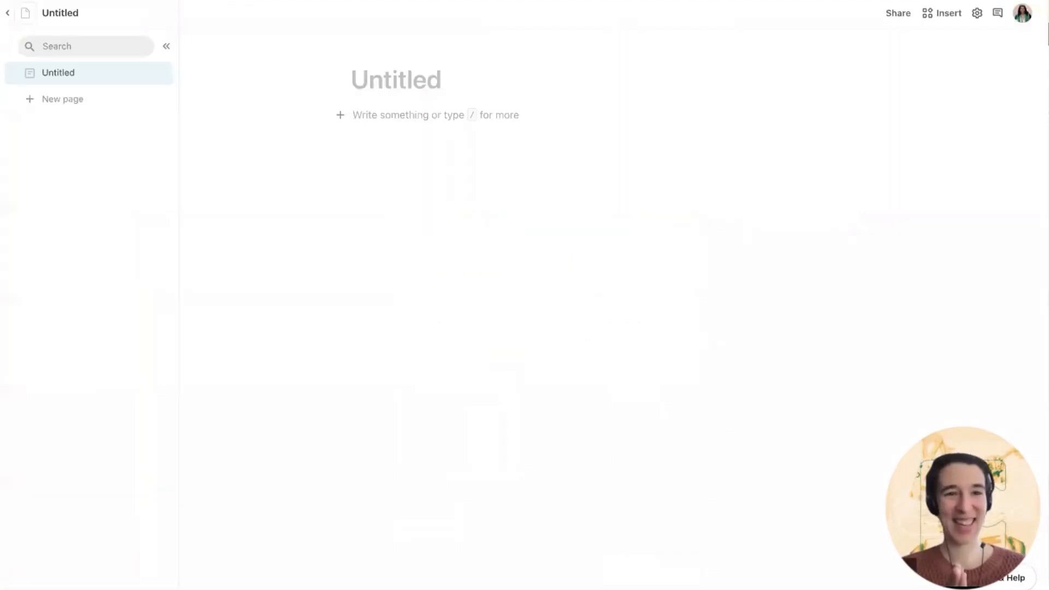
Show the Insert panel in the new Untitled Coda doc.
click(942, 13)
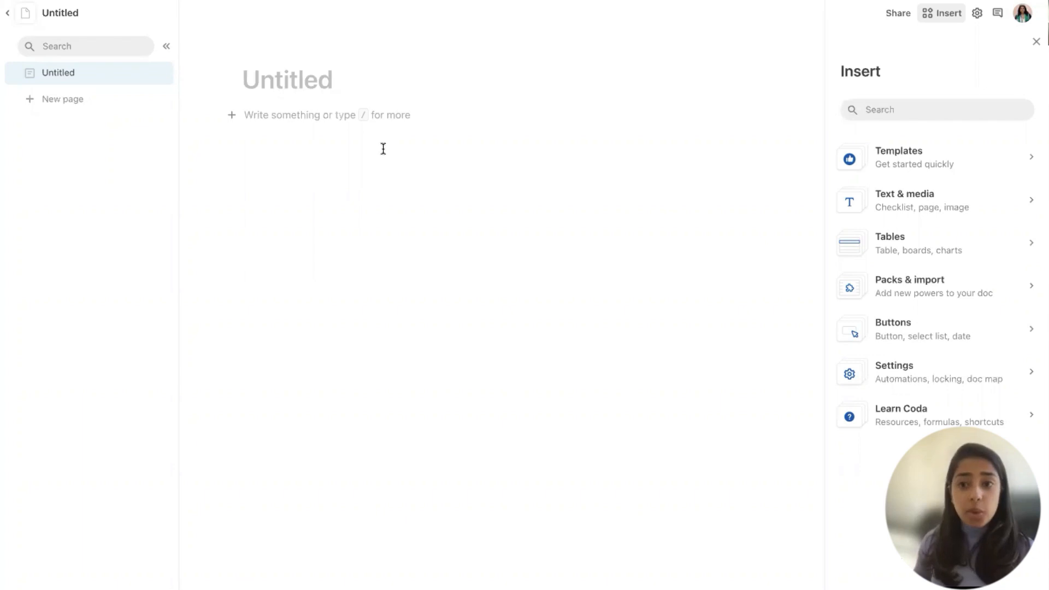
mouse_move(578, 102)
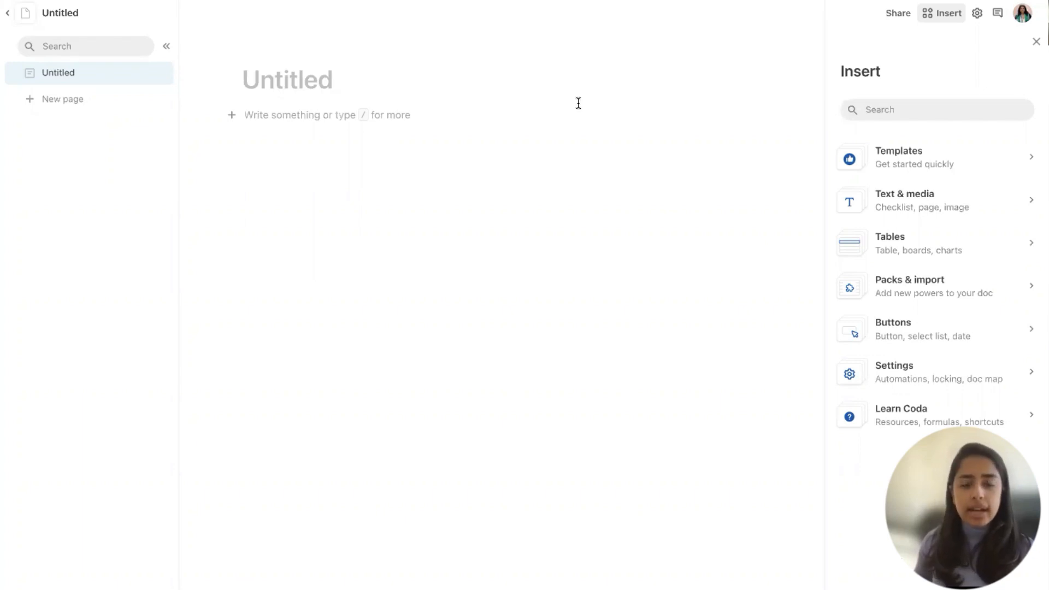
mouse_move(613, 99)
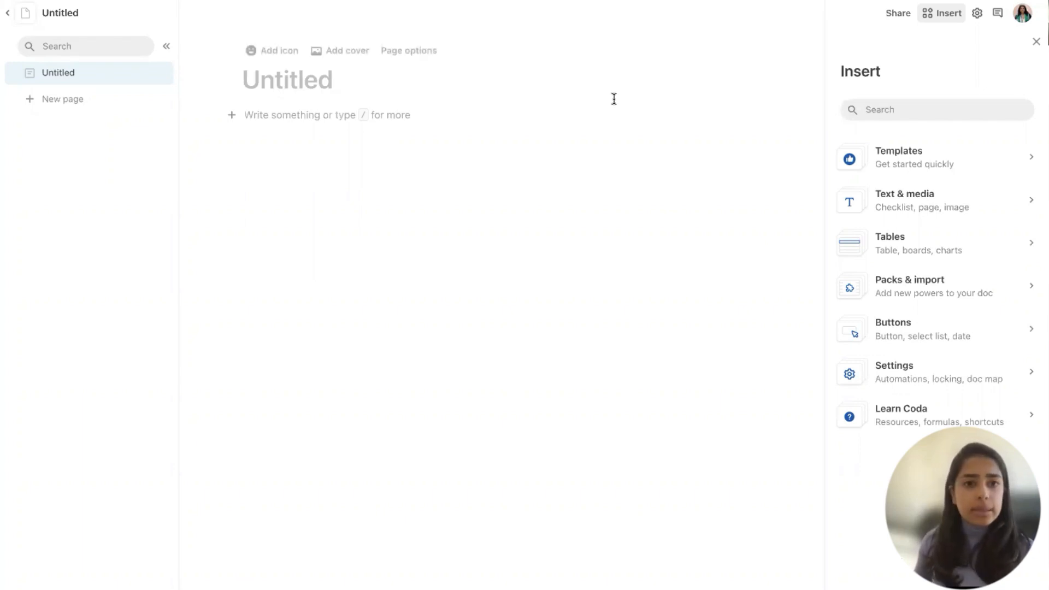
mouse_move(898, 14)
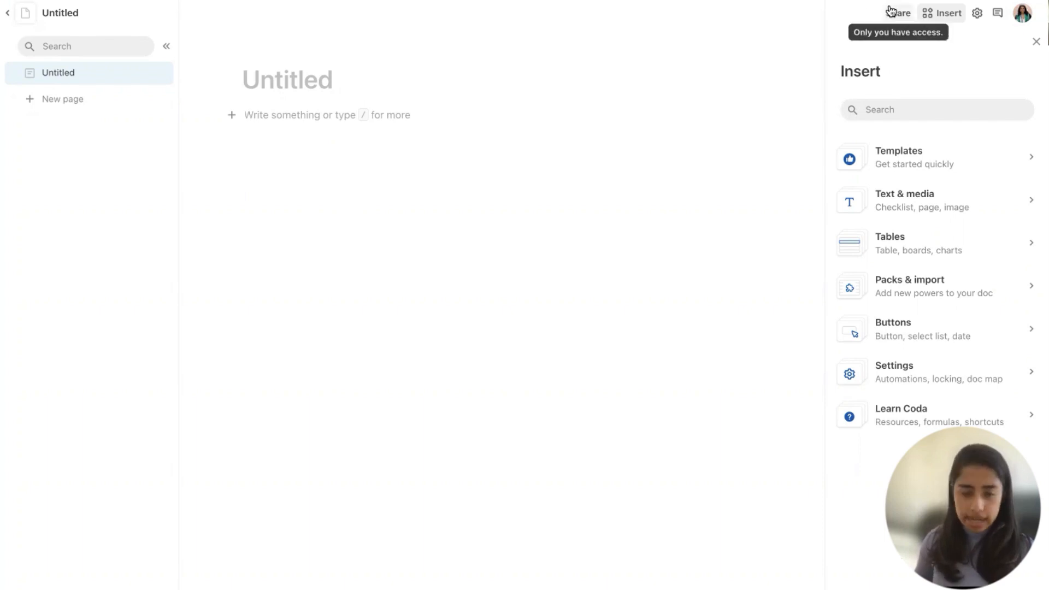
Share the doc with Noah as an editor and confirm the invitation is sent.
click(897, 14)
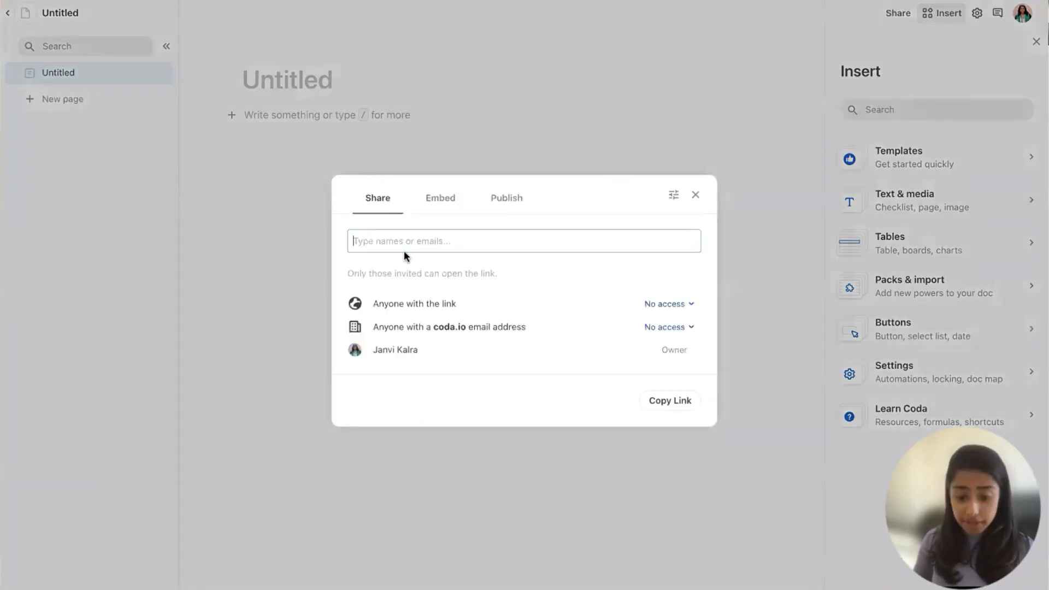
text(noah)
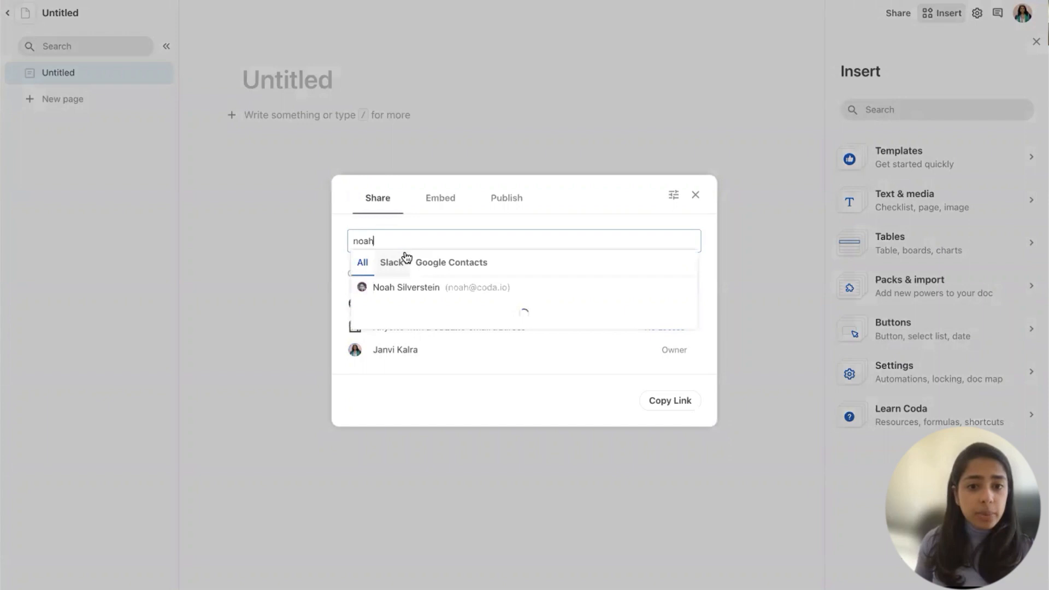
click(406, 287)
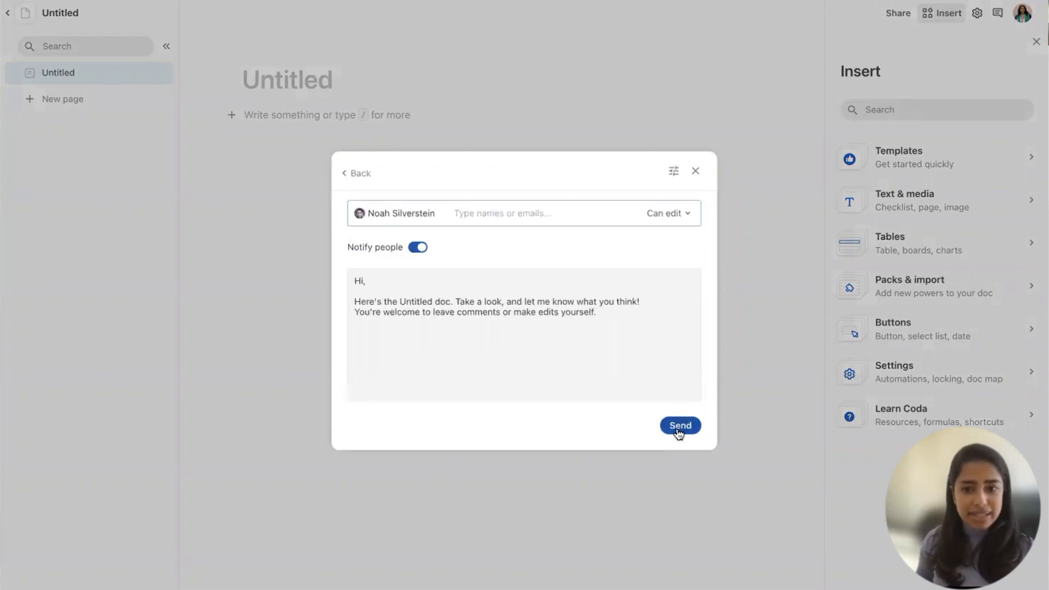
click(679, 425)
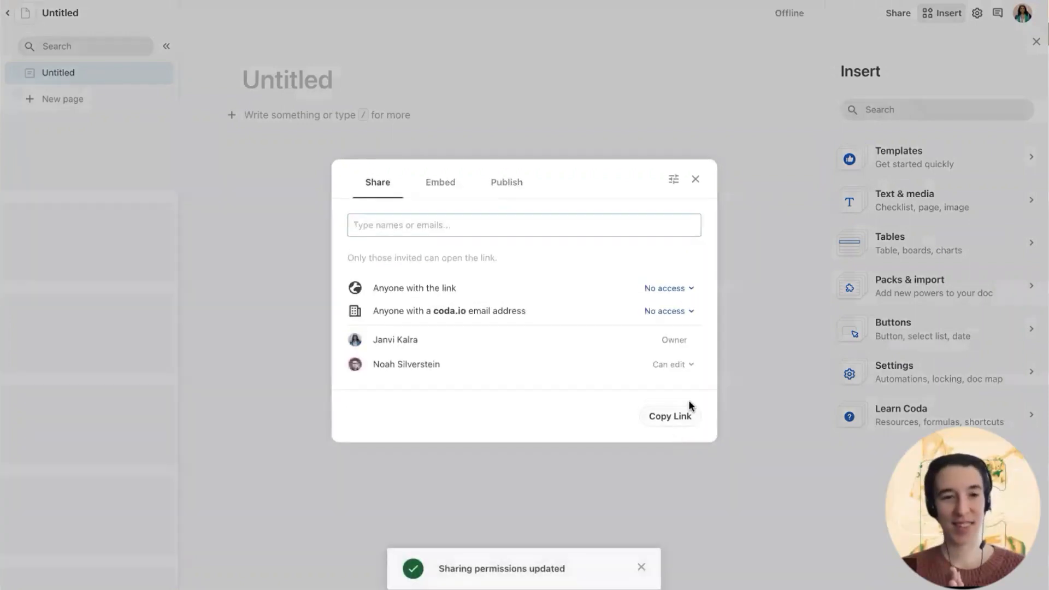
click(695, 179)
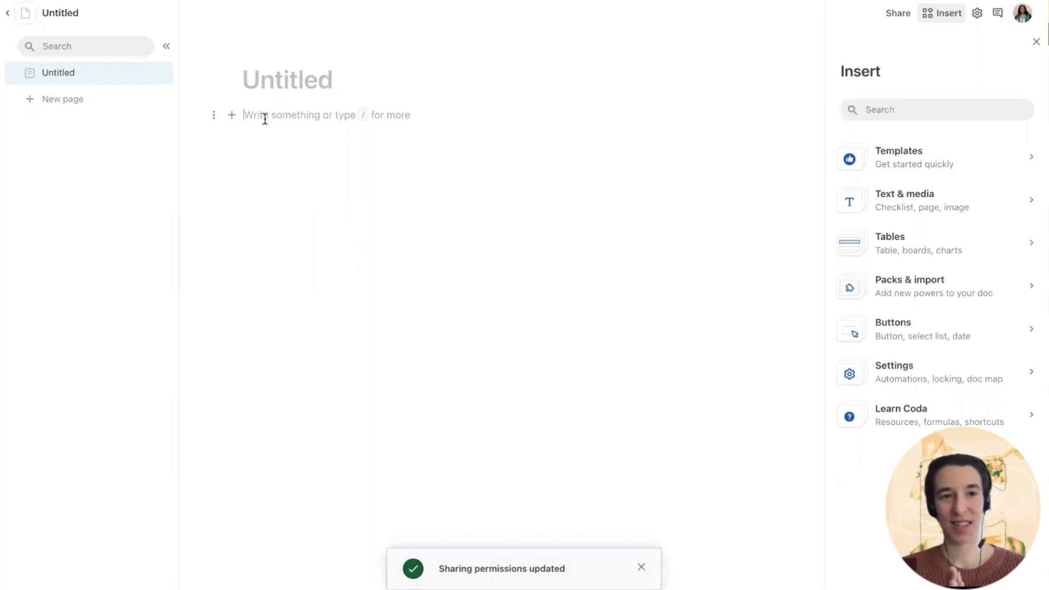
Import the exported Notion ZIP via the /notion option, bringing in 21 wiki pages.
text(/not)
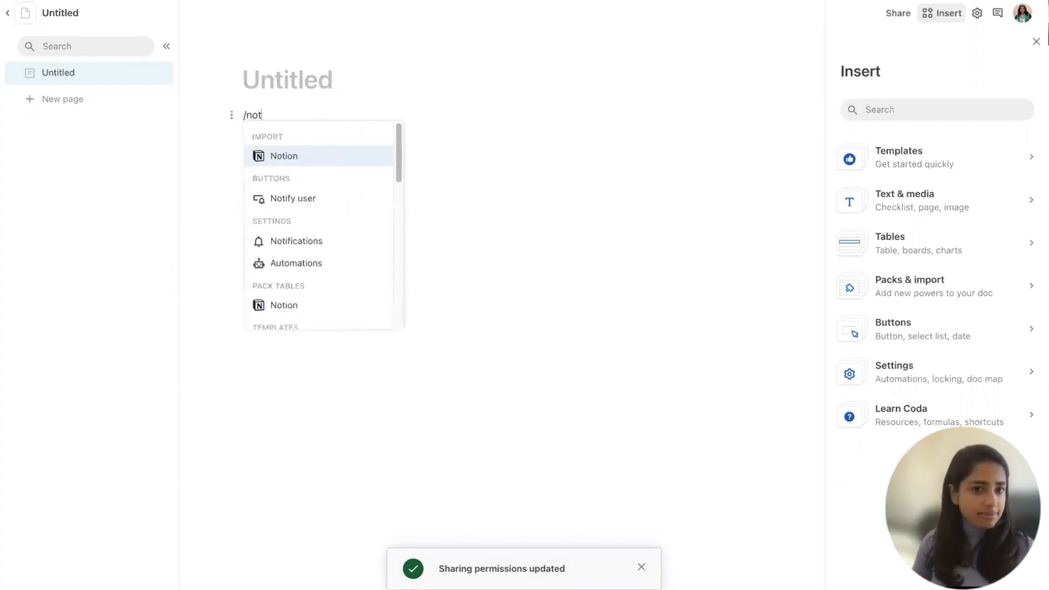
click(284, 155)
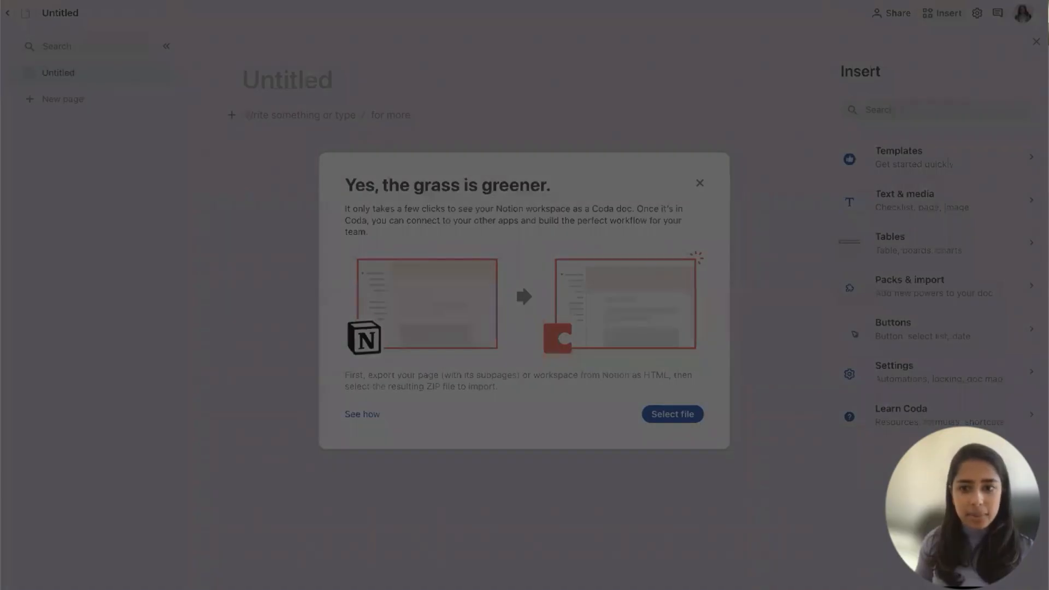
click(672, 413)
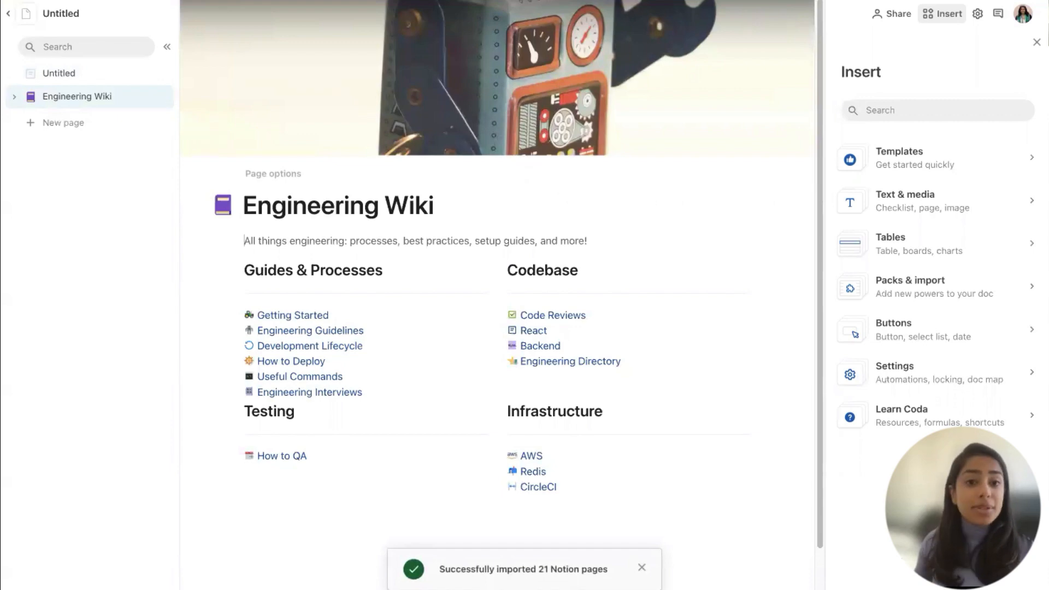
Review Engineering Guidelines, Development Lifecycle, Engineering Directory and How to Deploy subpages.
click(1036, 42)
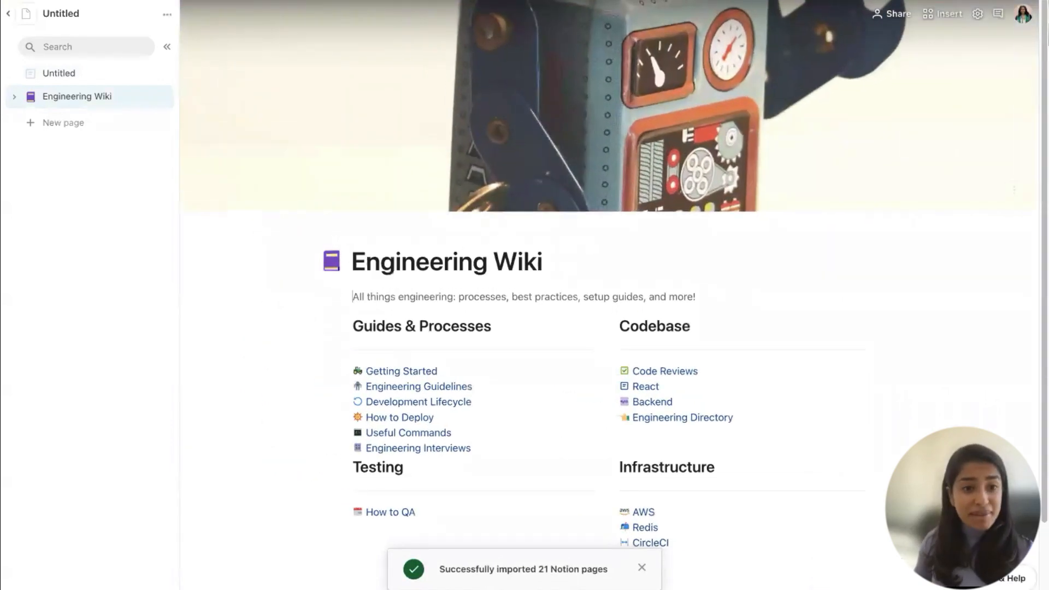
click(420, 386)
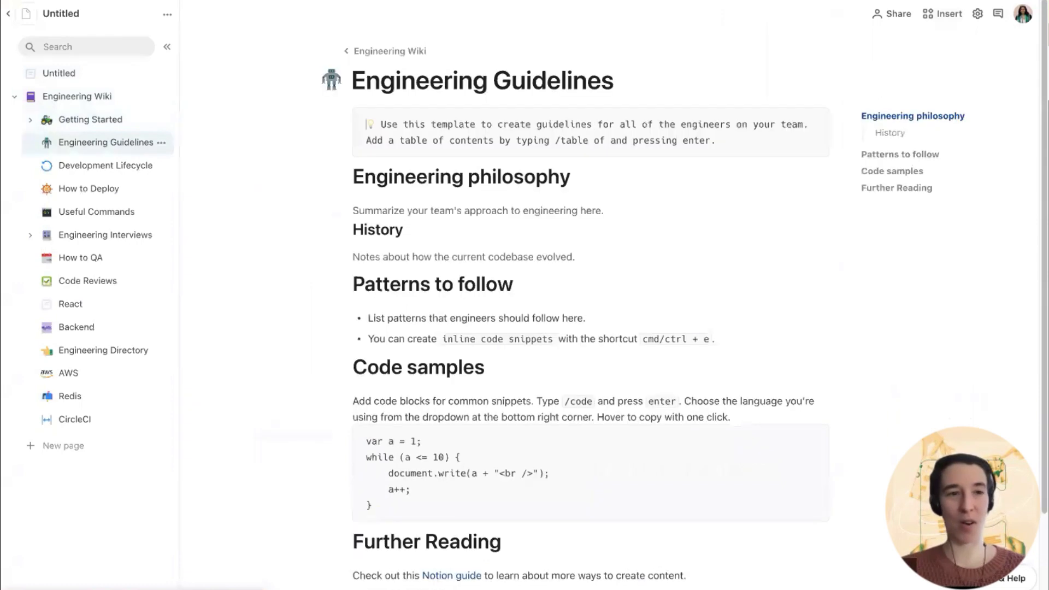
click(105, 165)
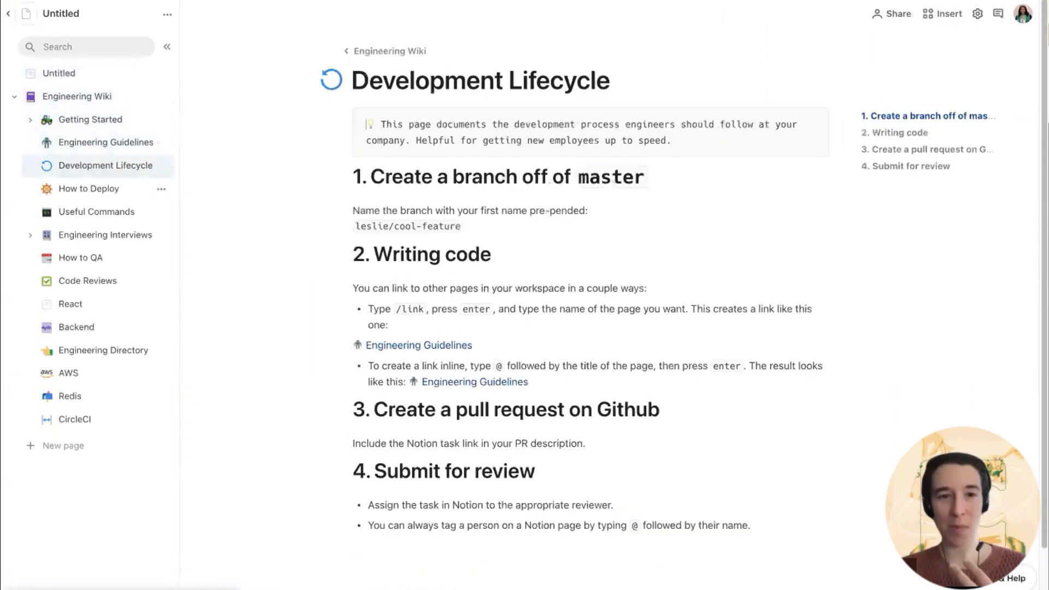
click(103, 350)
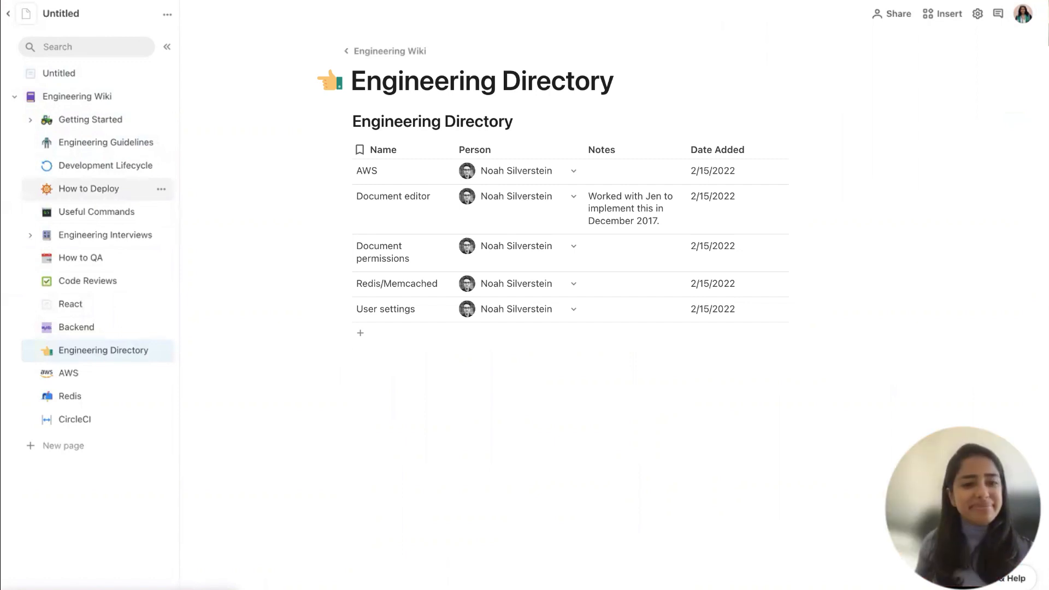
click(88, 189)
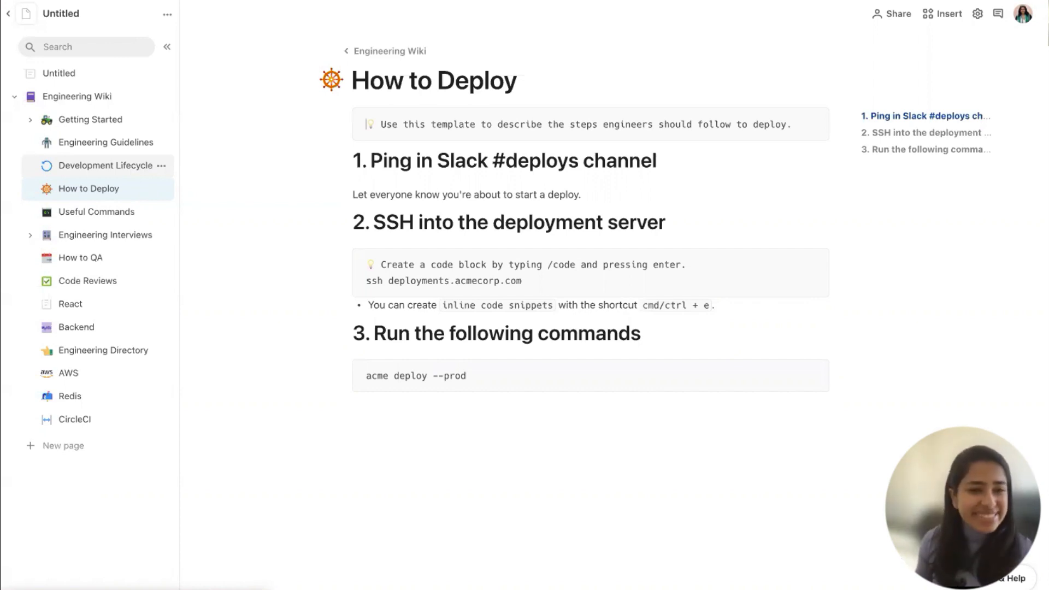
Review How to QA, Code Reviews and AWS, end on Engineering Guidelines with Getting Started expanded.
click(106, 142)
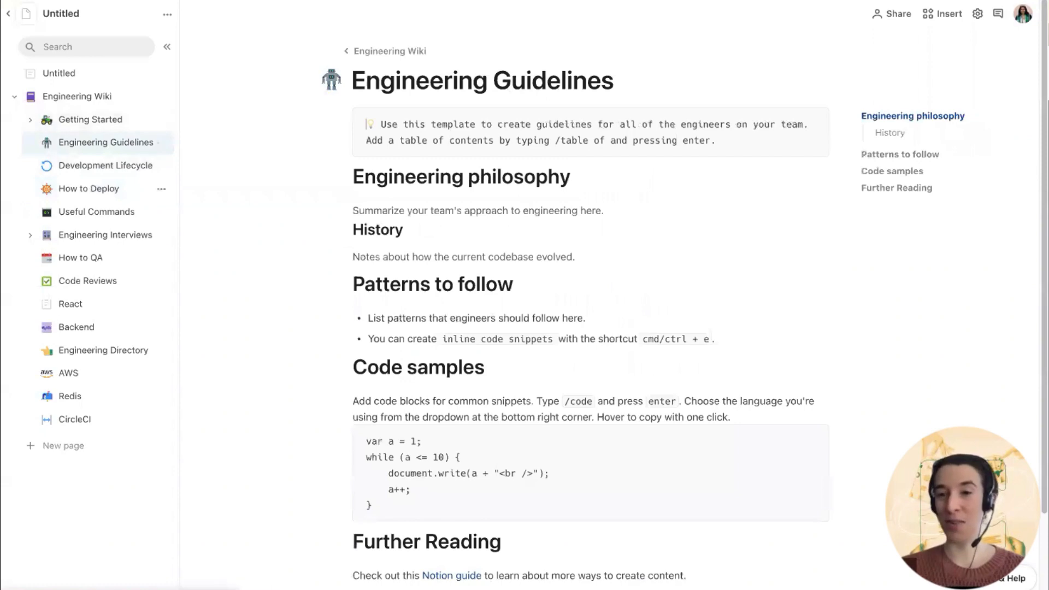
click(80, 258)
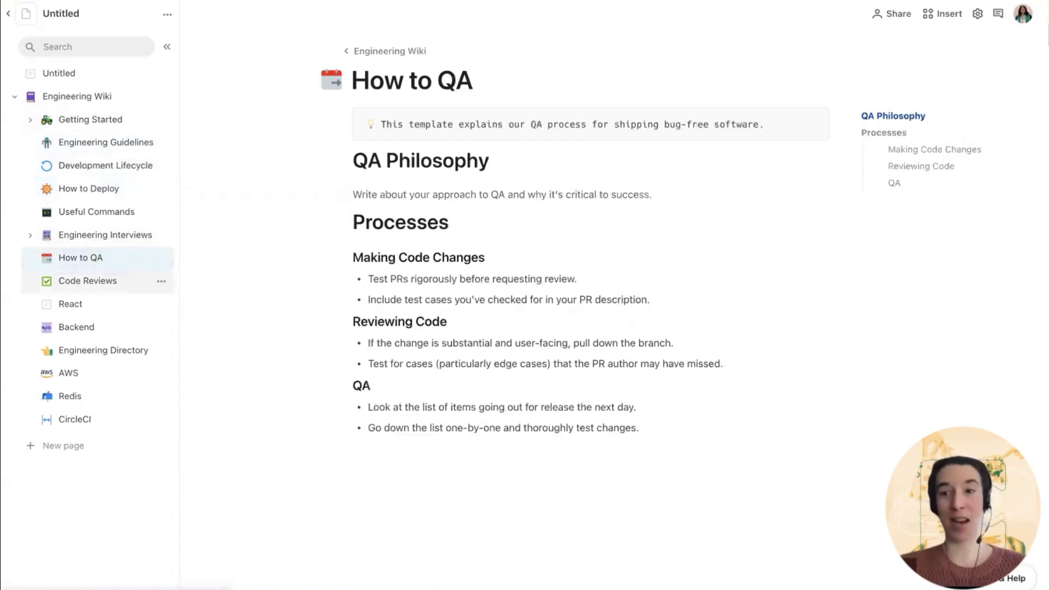
click(88, 281)
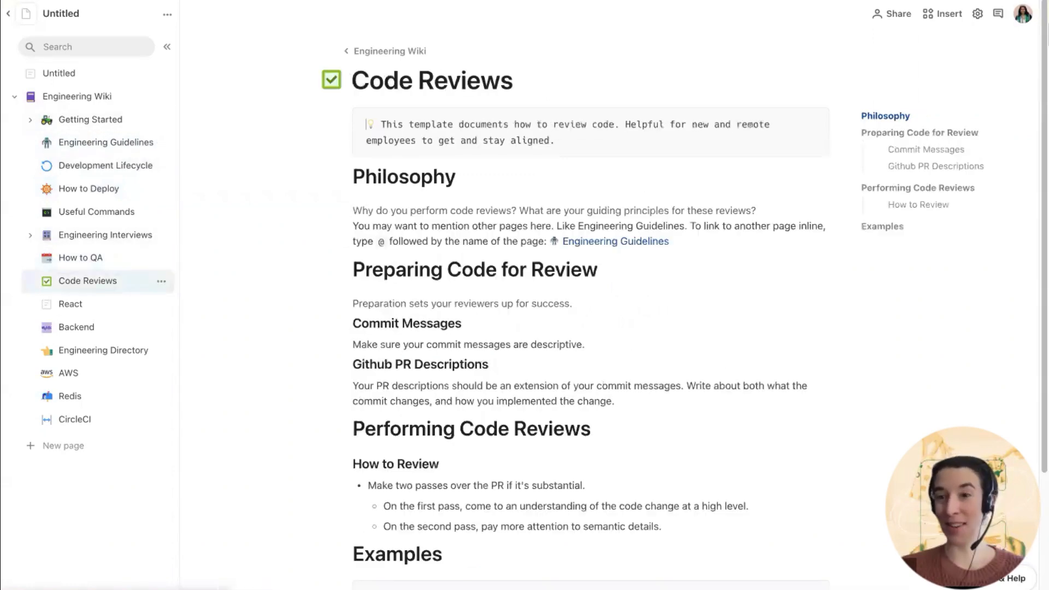
click(67, 372)
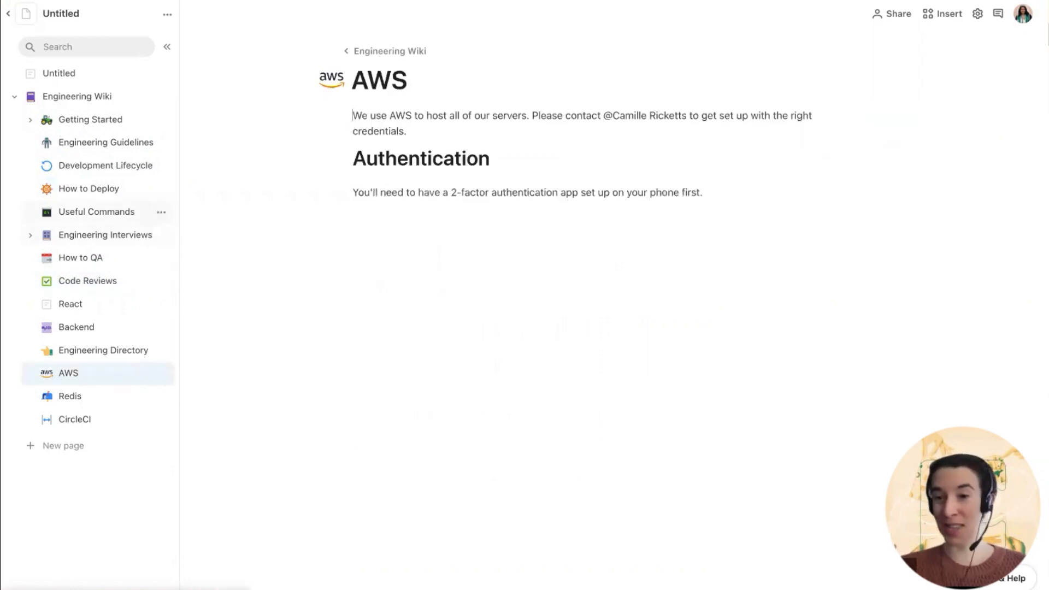
click(106, 142)
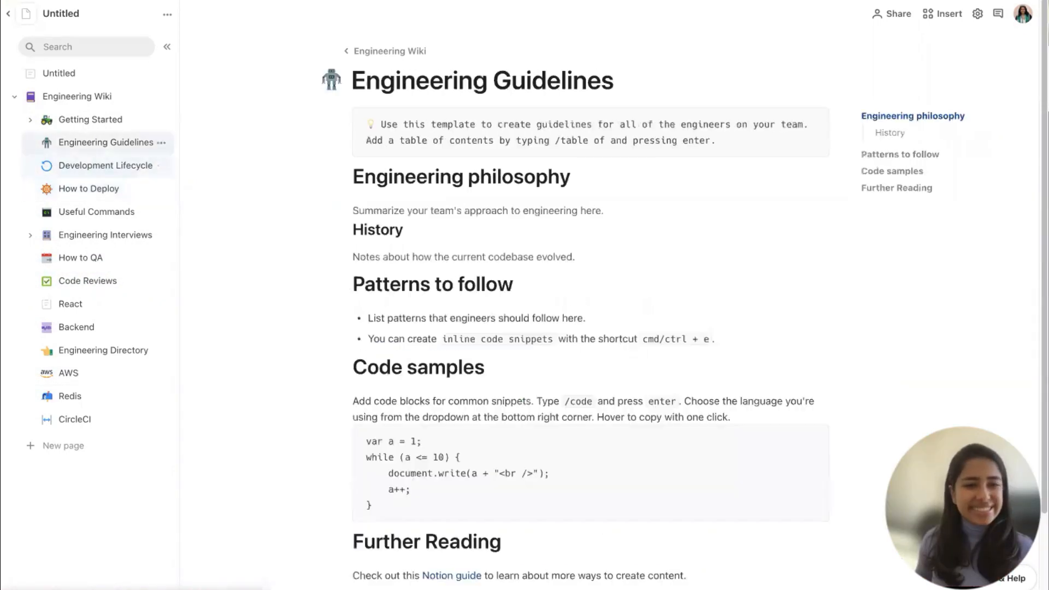
click(30, 119)
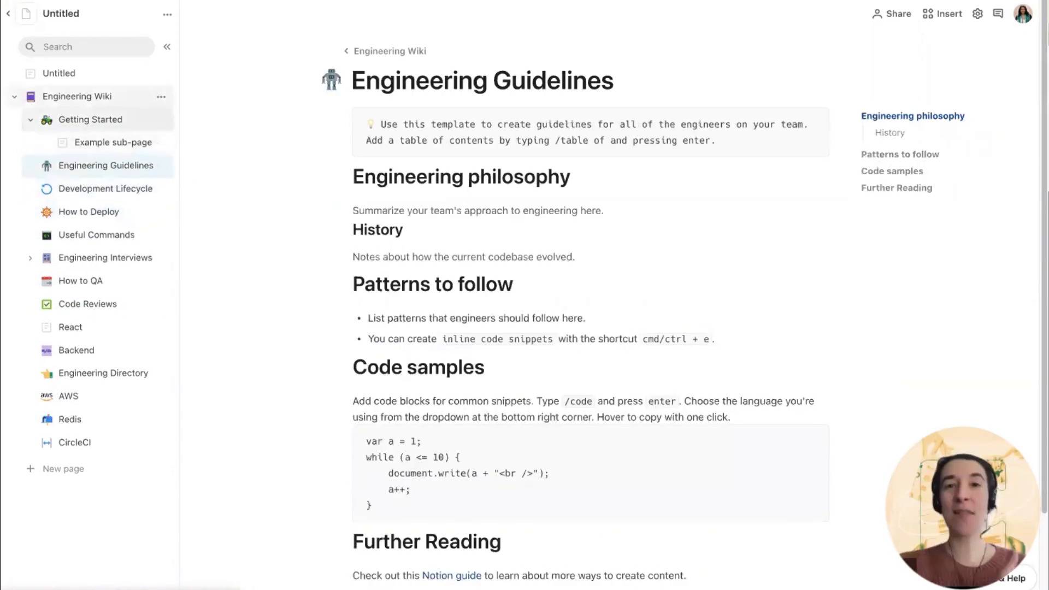